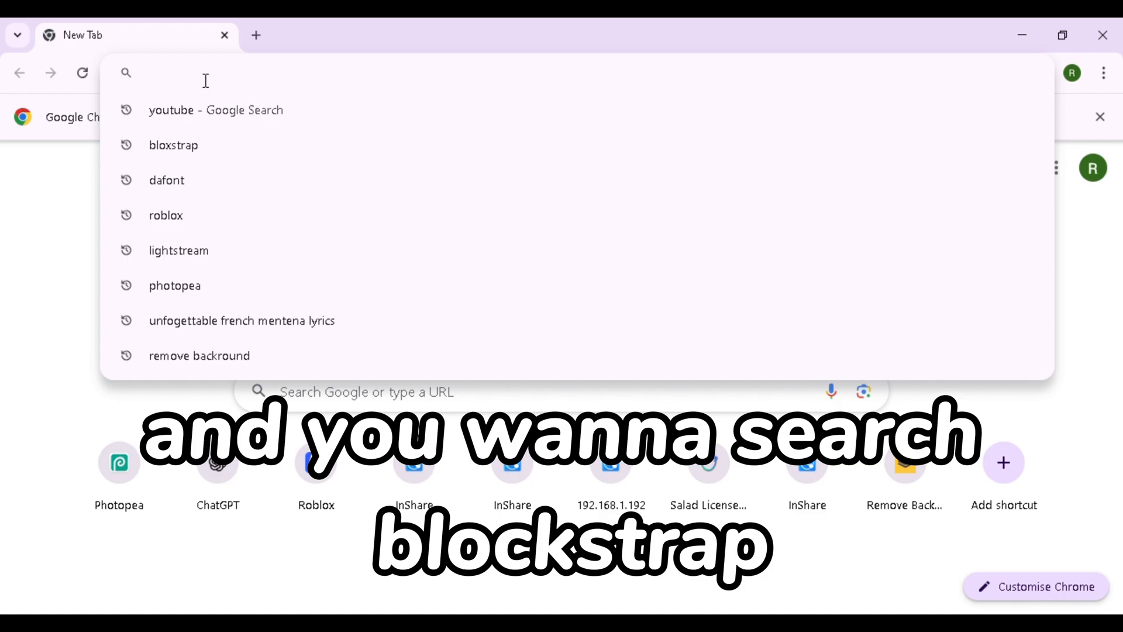
Search Google for Bloxstrap and go to the github.com bloxstraplabs/bloxstrap repository.
type("Bloxstrap")
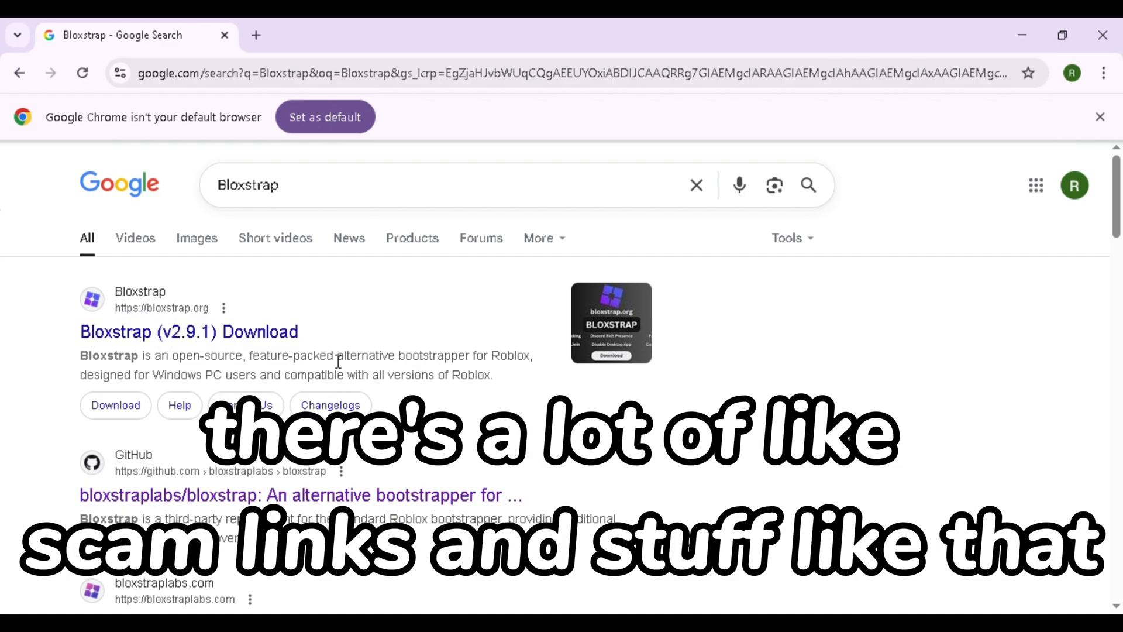
scroll("down", 3)
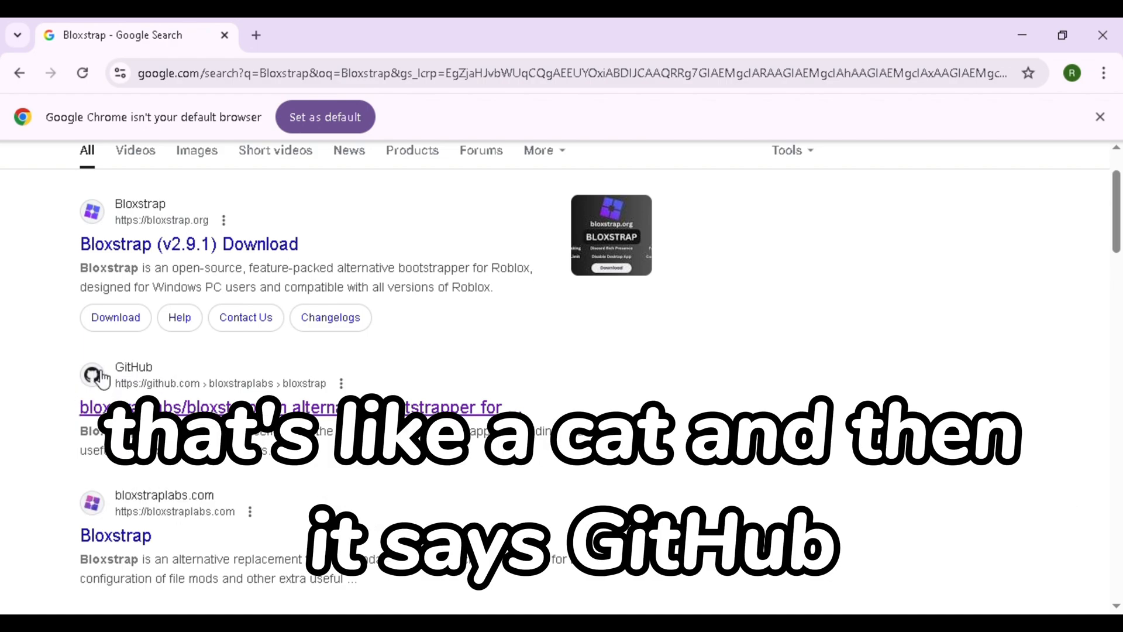
mouse_move(178, 393)
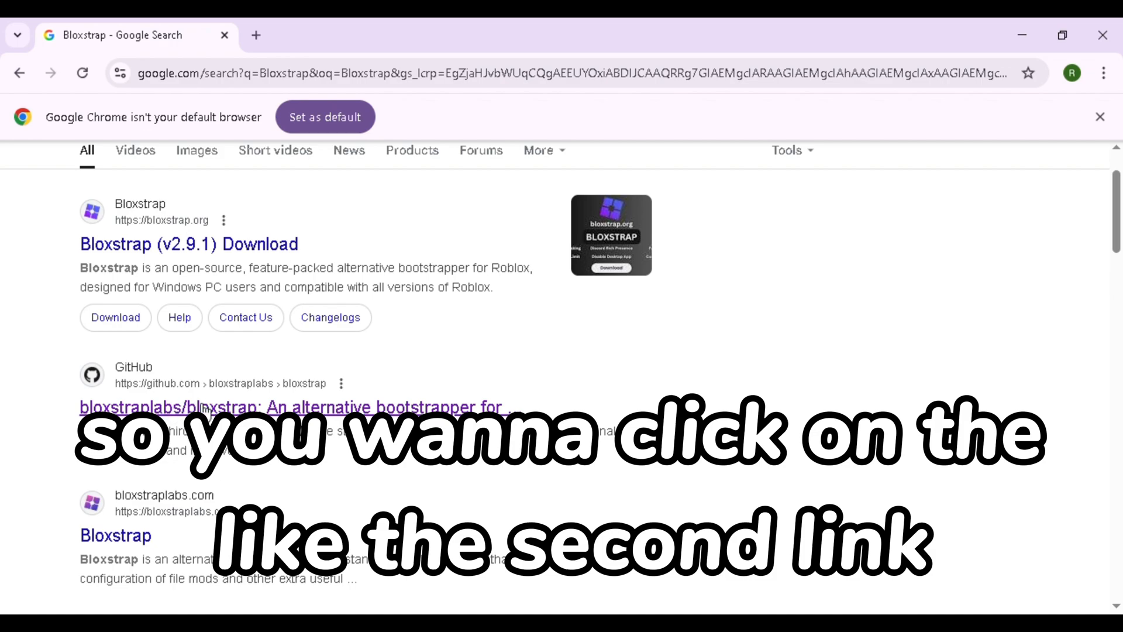
scroll("down", 3)
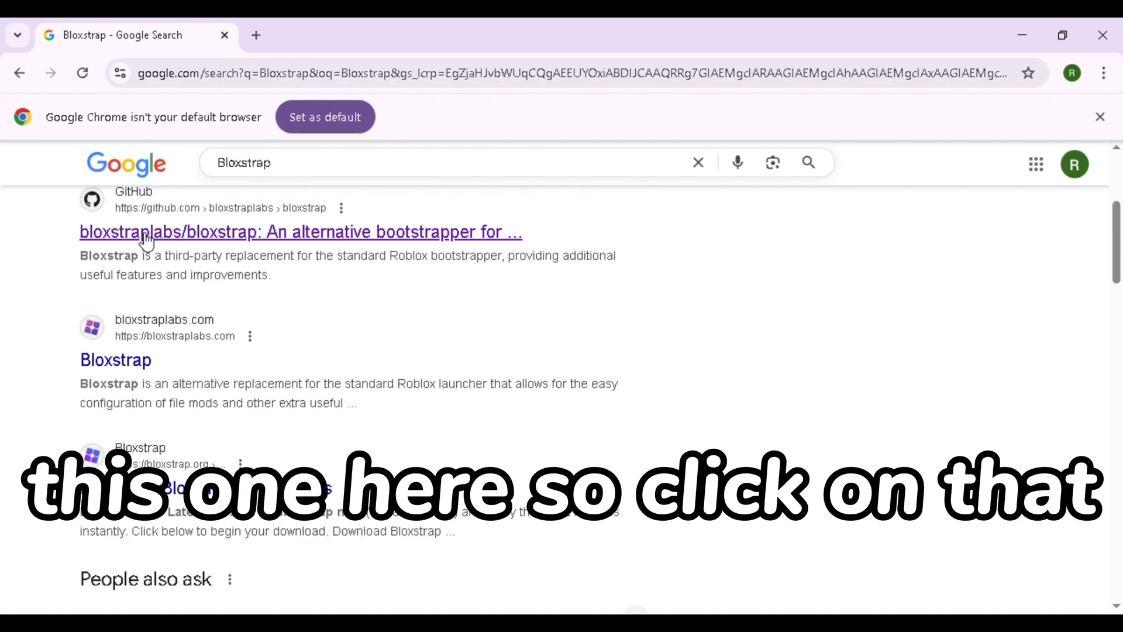
left_click(300, 232)
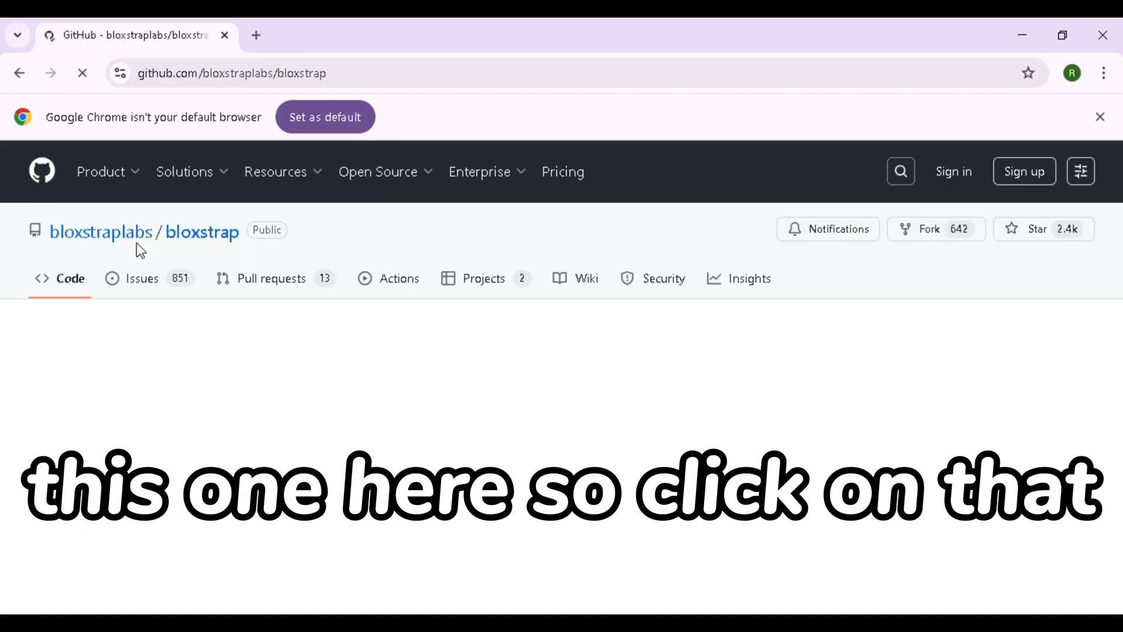
Browse the Bloxstrap v2.9.1 release page down to its downloadable installer assets.
scroll("down", 3)
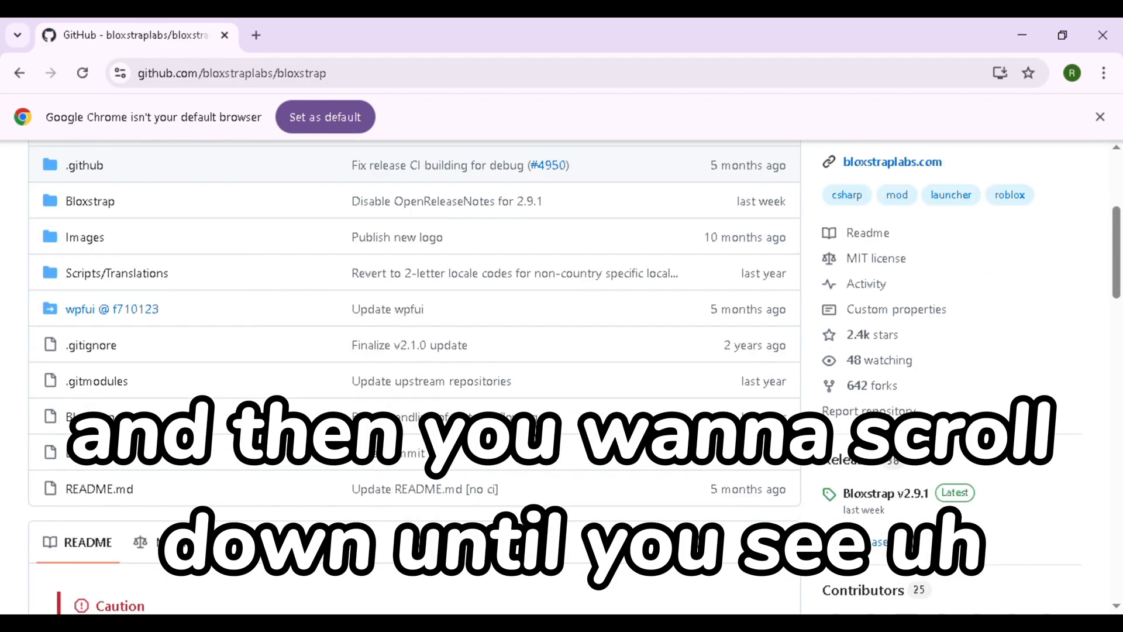
scroll("down", 3)
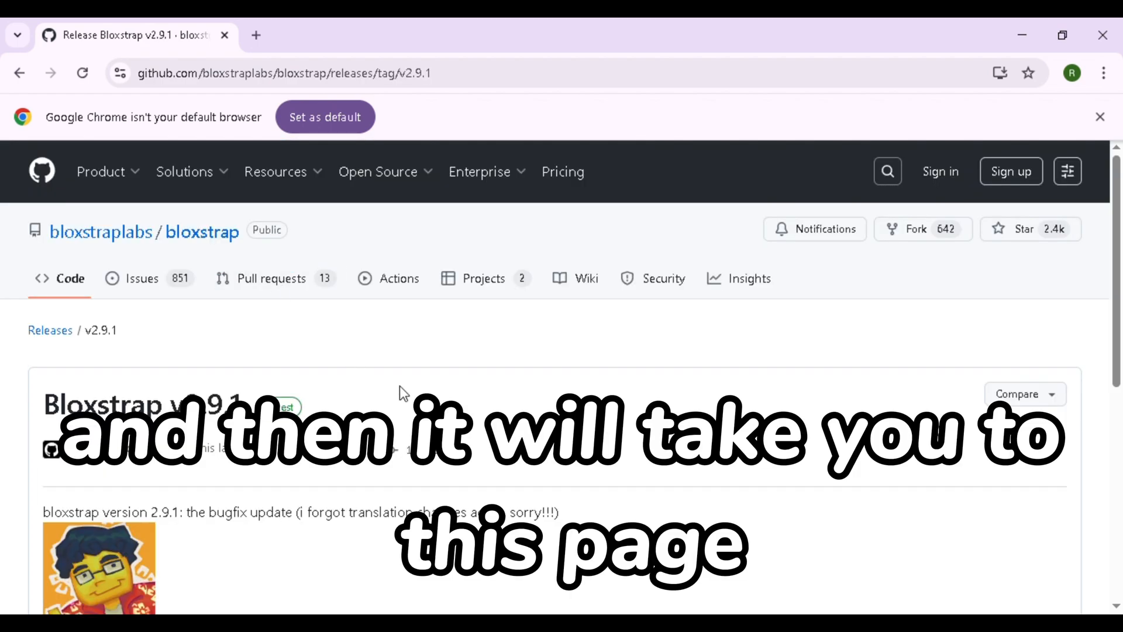
scroll("down", 3)
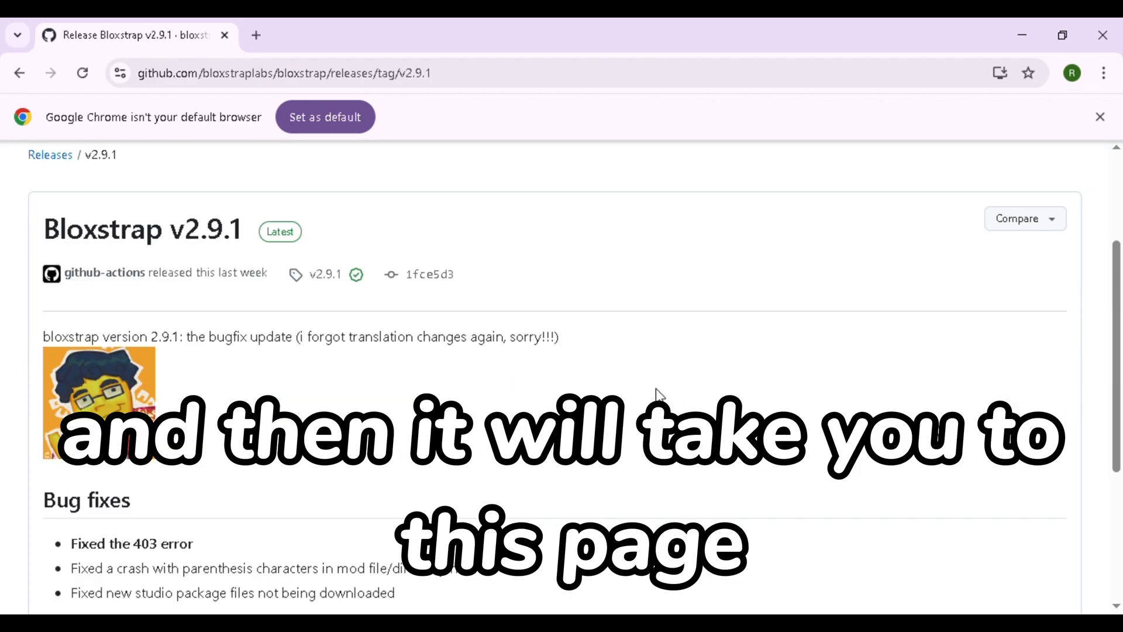
scroll("down", 3)
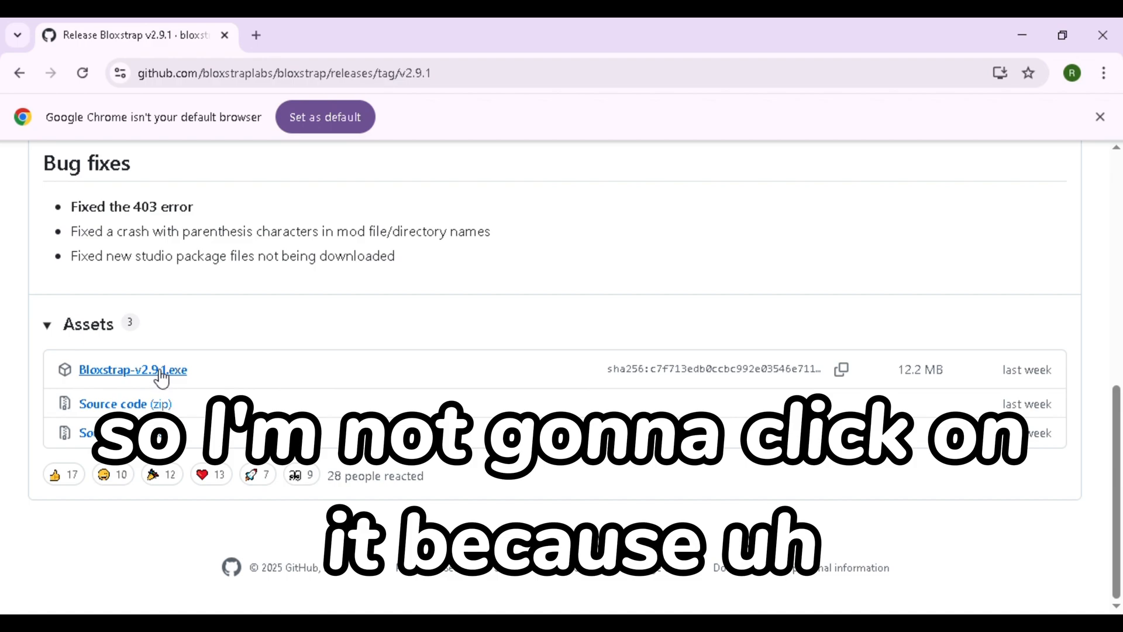
scroll("up", 3)
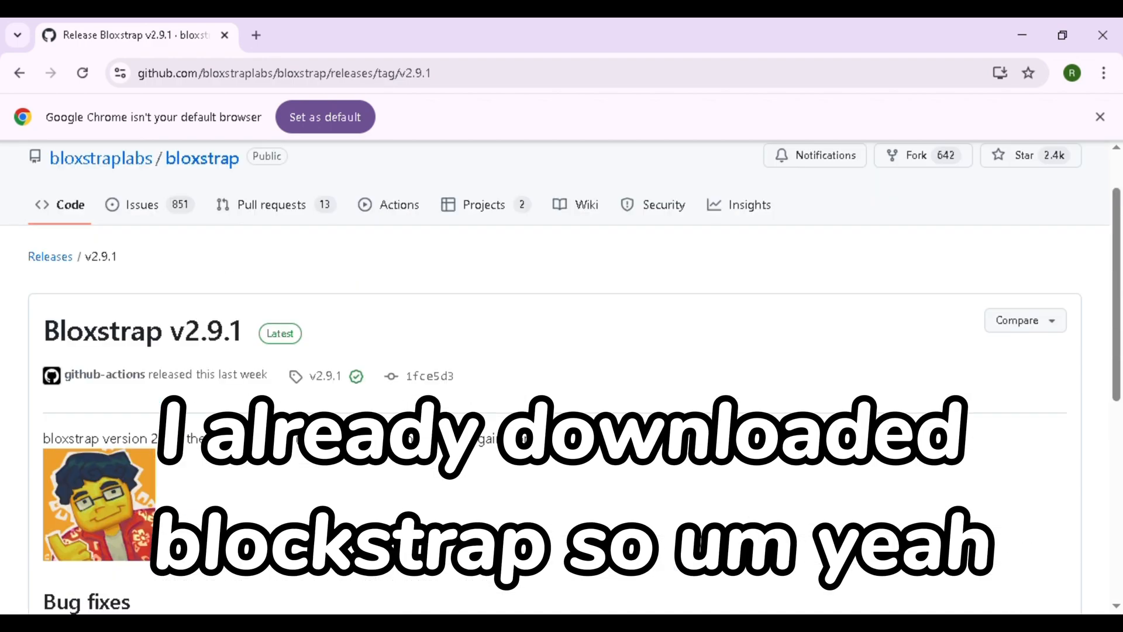
scroll("down", 3)
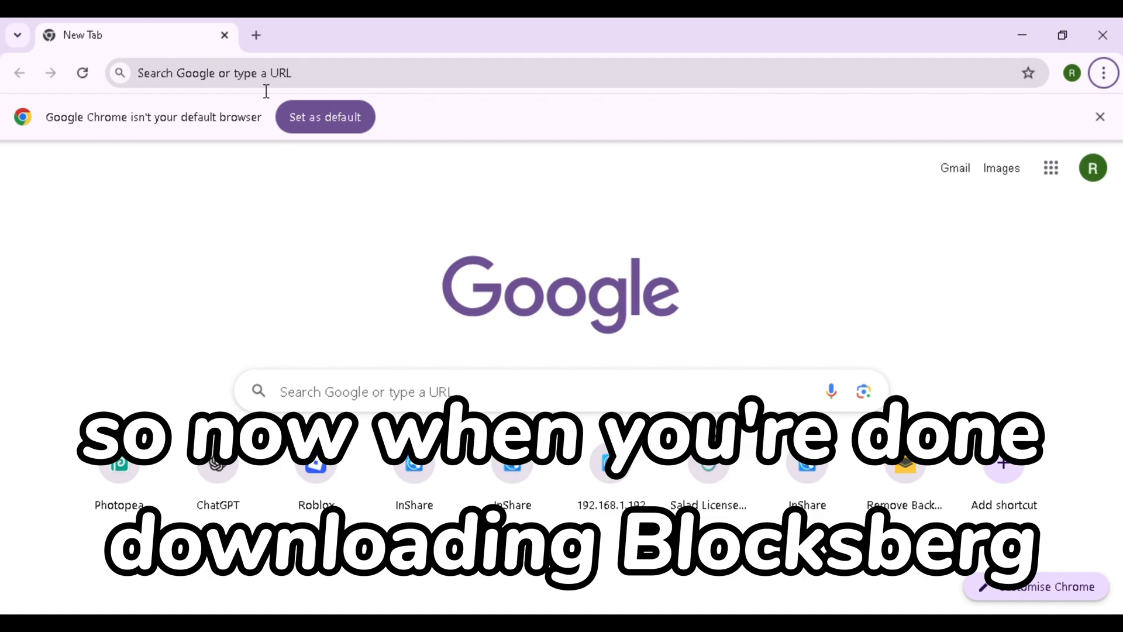
Search Google for dafont and go to the 'DaFont - Download fonts' site.
left_click(215, 72)
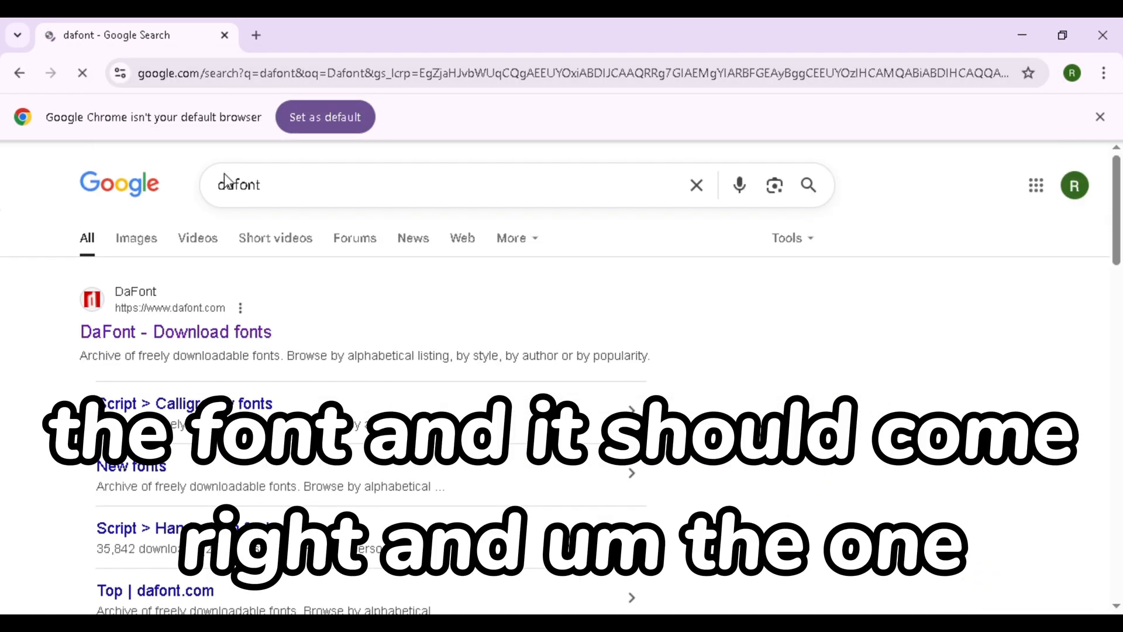
left_click(184, 331)
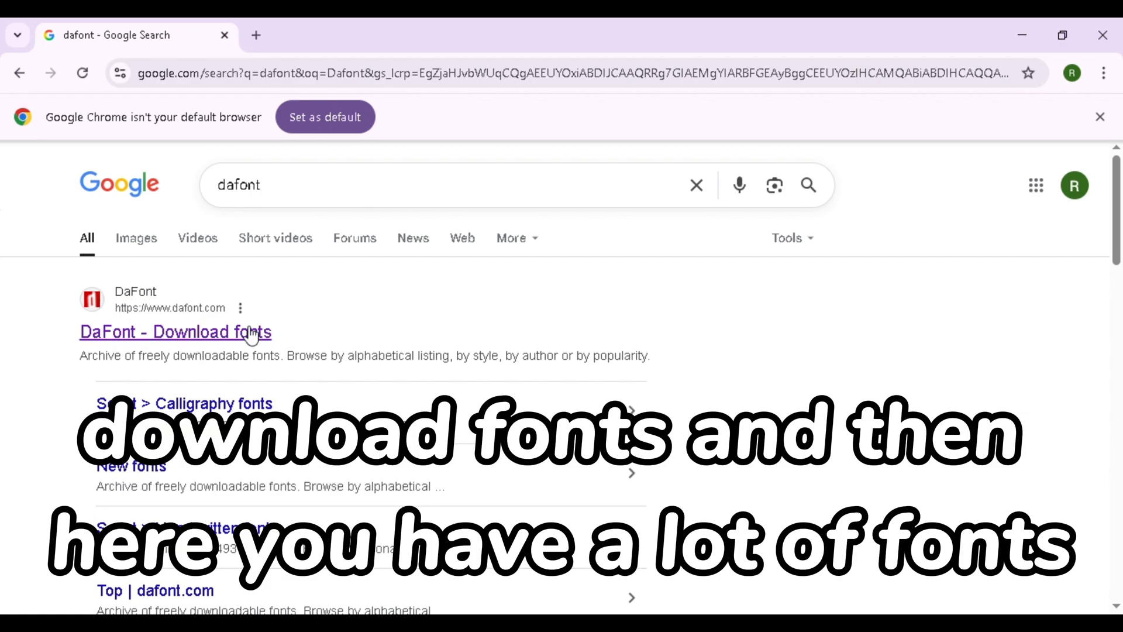
left_click(175, 332)
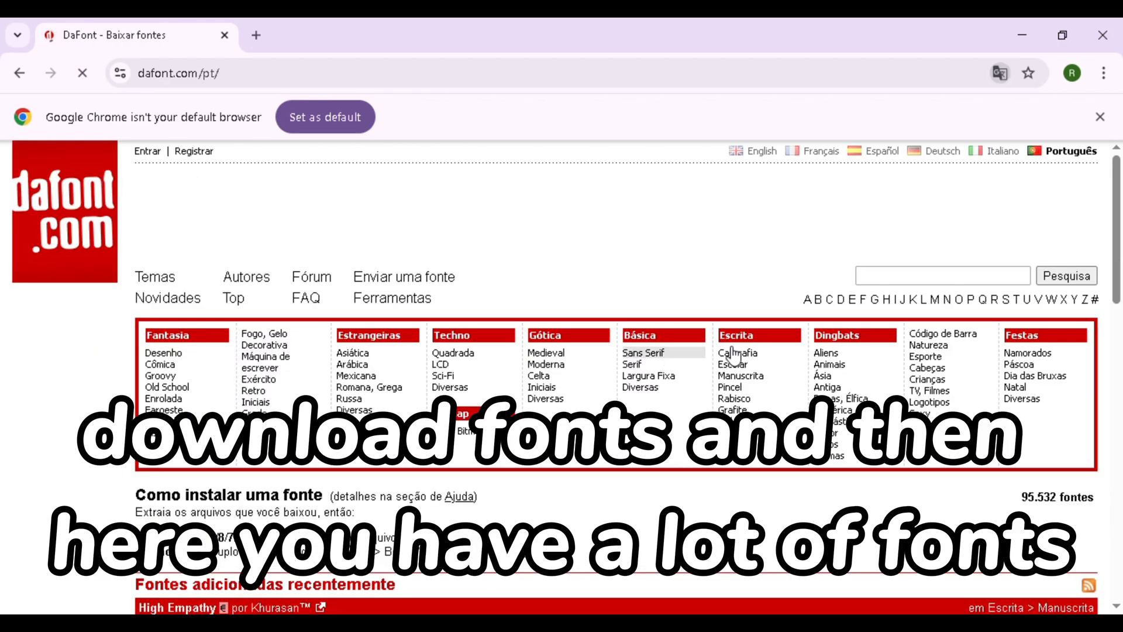
Search DaFont for 'MineCraft', bringing up 12 matching fonts.
left_click(753, 150)
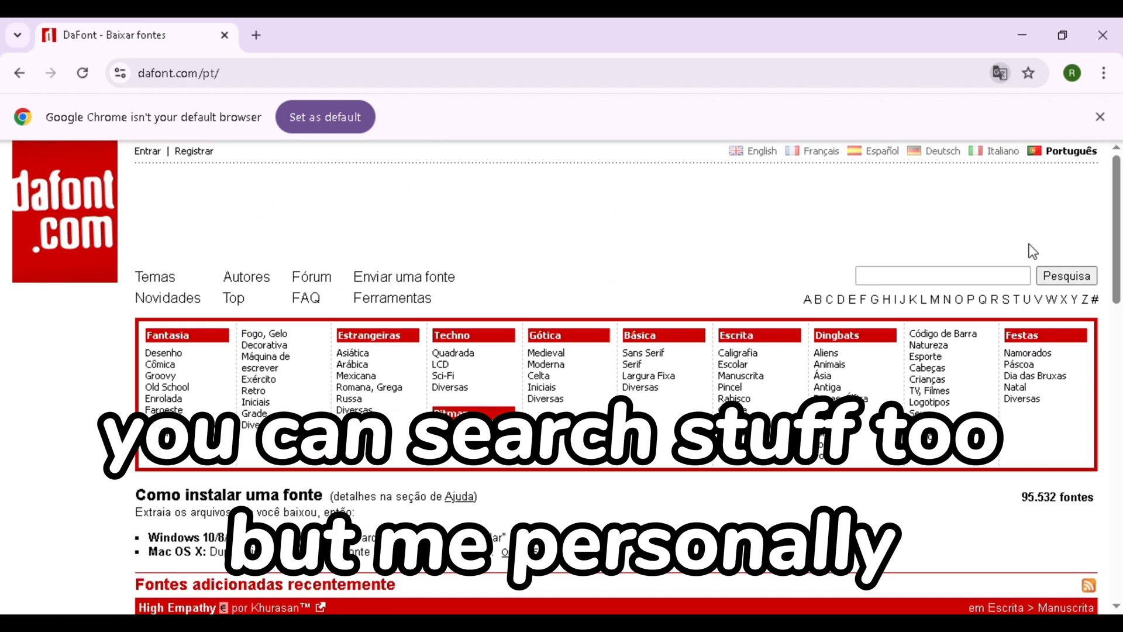
left_click(764, 151)
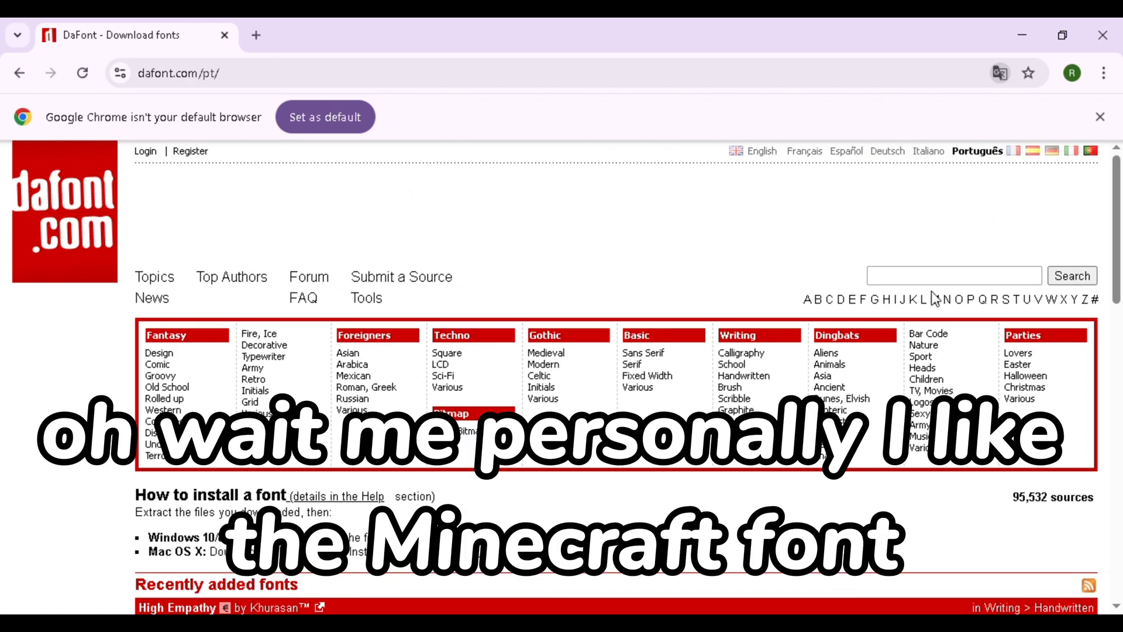
type("MineCraft")
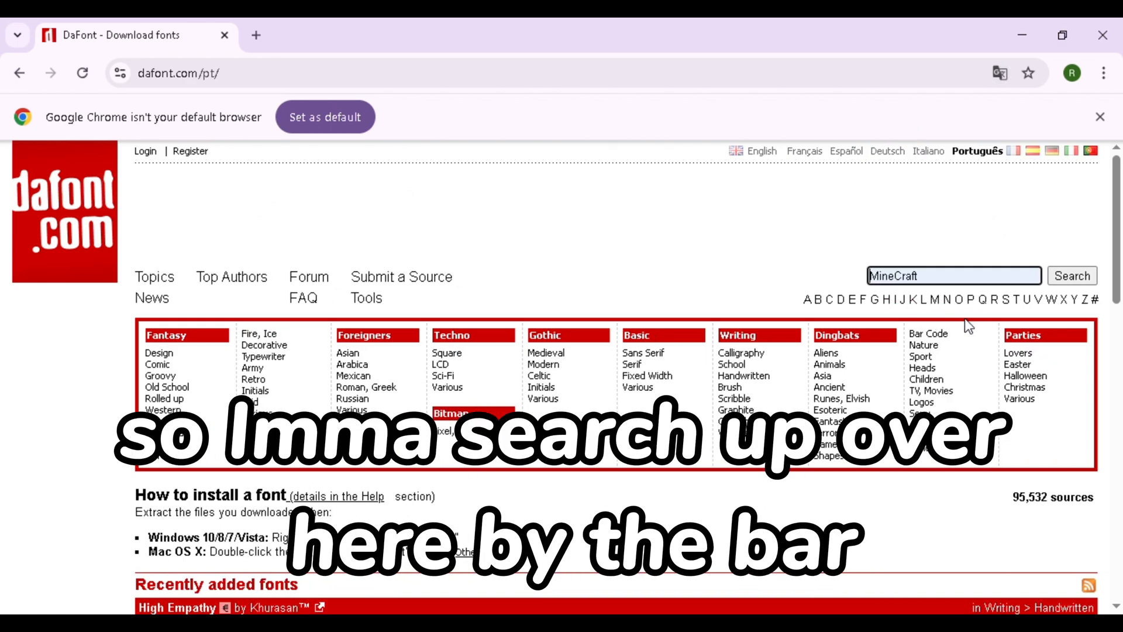
left_click(953, 275)
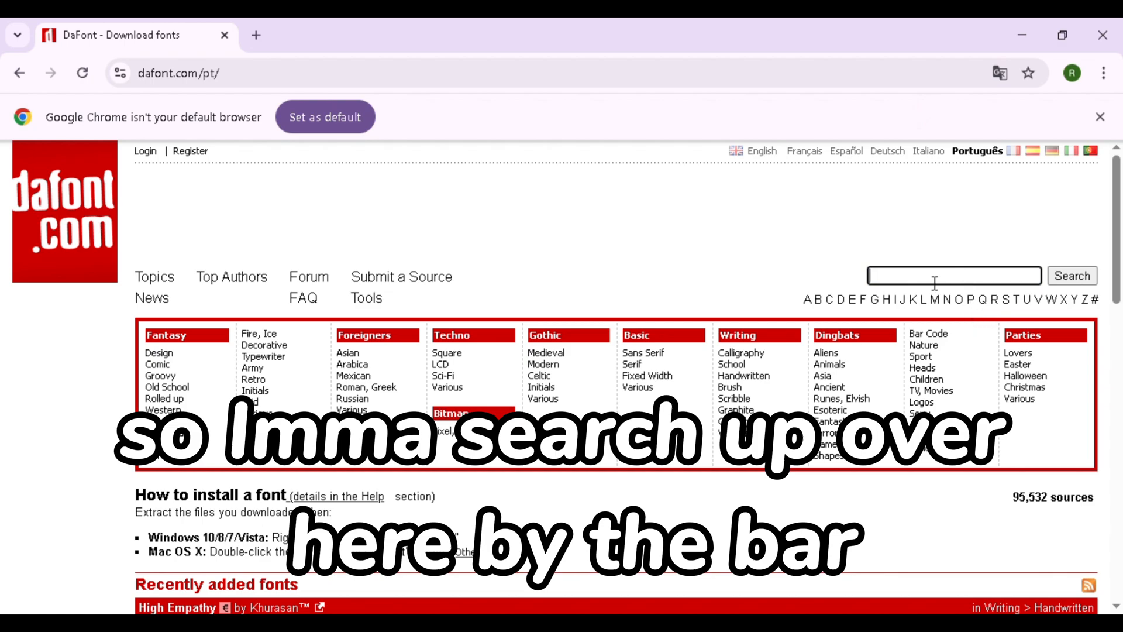
type("MineCraft")
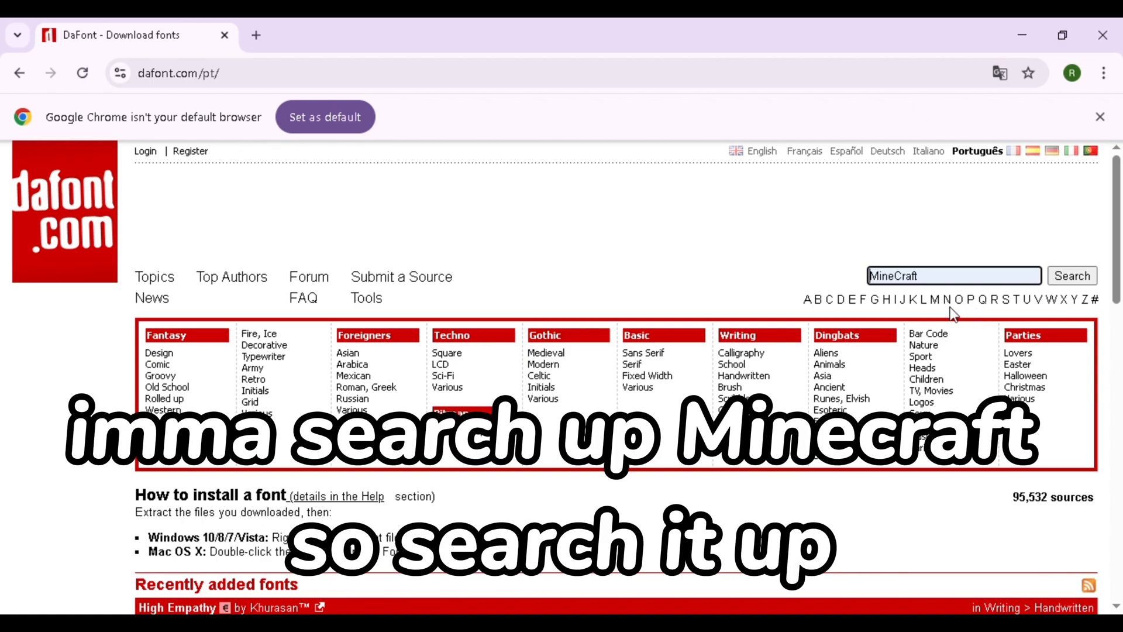
left_click(1072, 276)
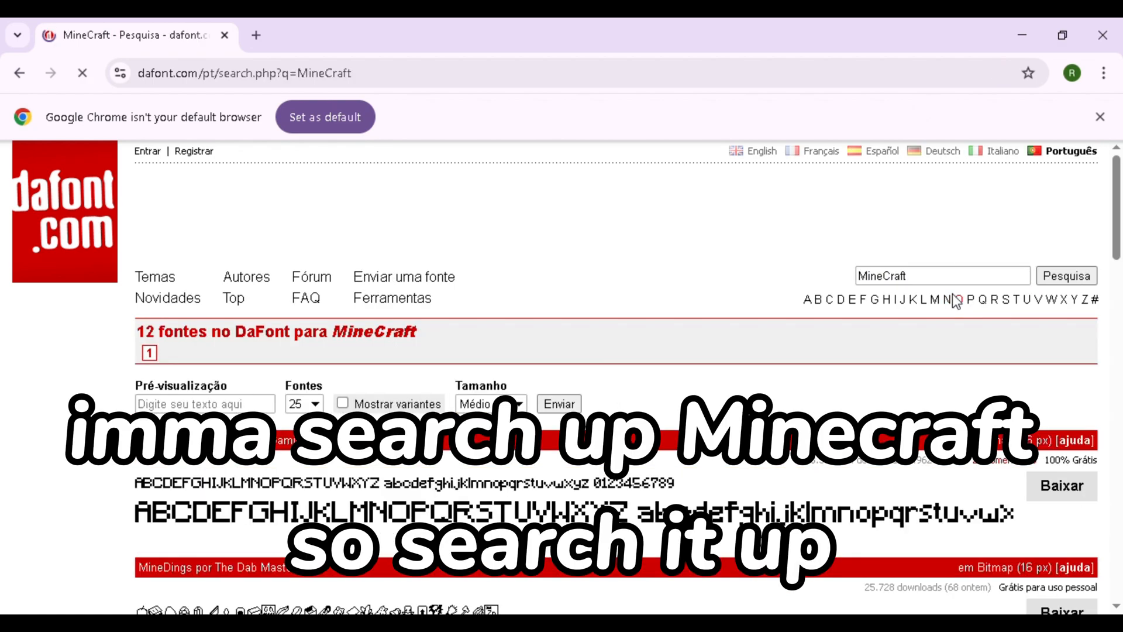
Browse the MineCraft results and download the top Minecraft pixel font.
scroll("down", 3)
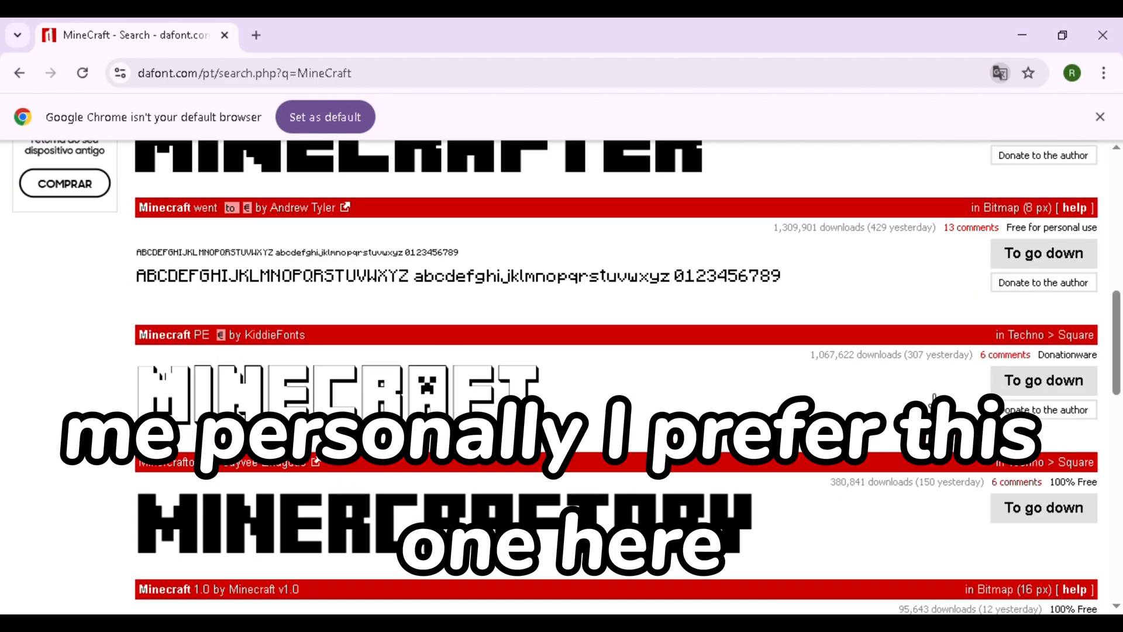
scroll("up", 3)
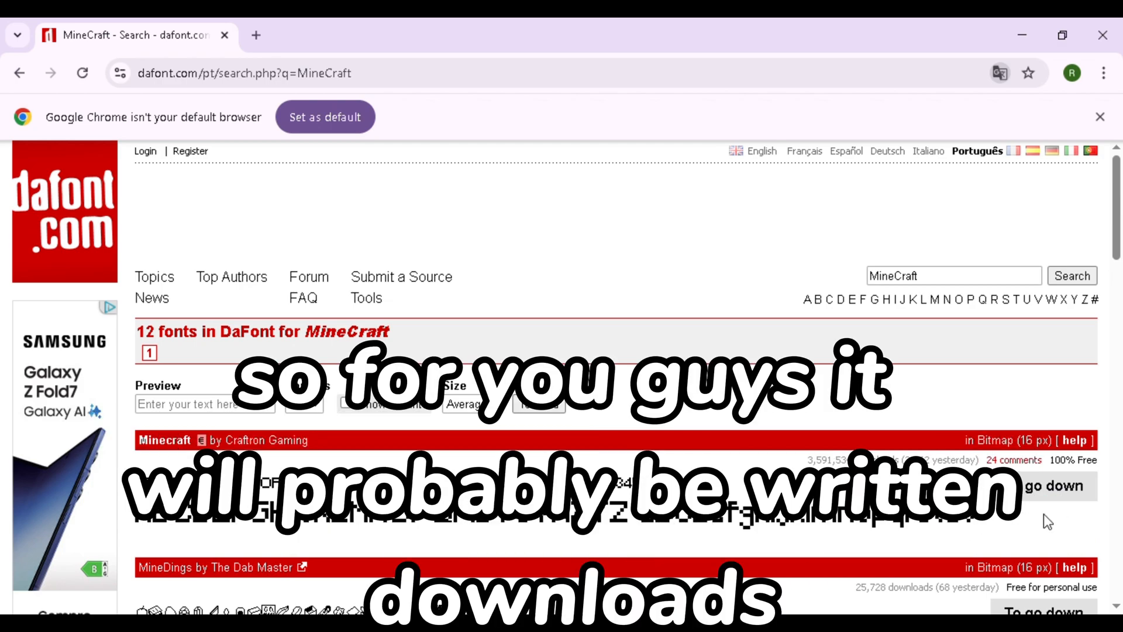
mouse_move(1053, 485)
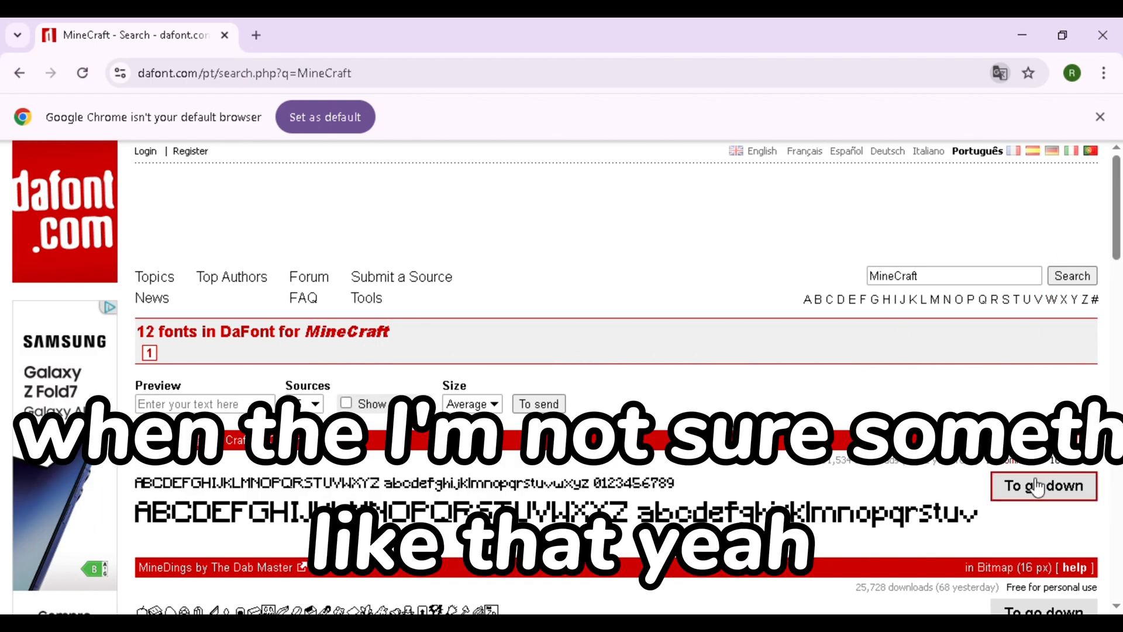
mouse_move(753, 107)
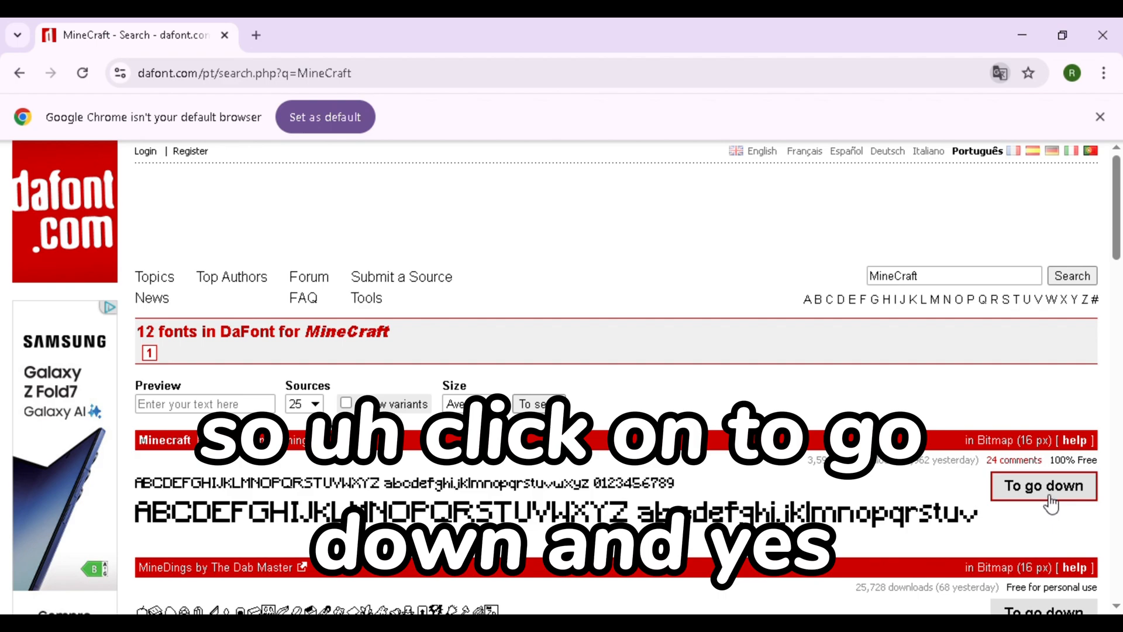
left_click(1043, 486)
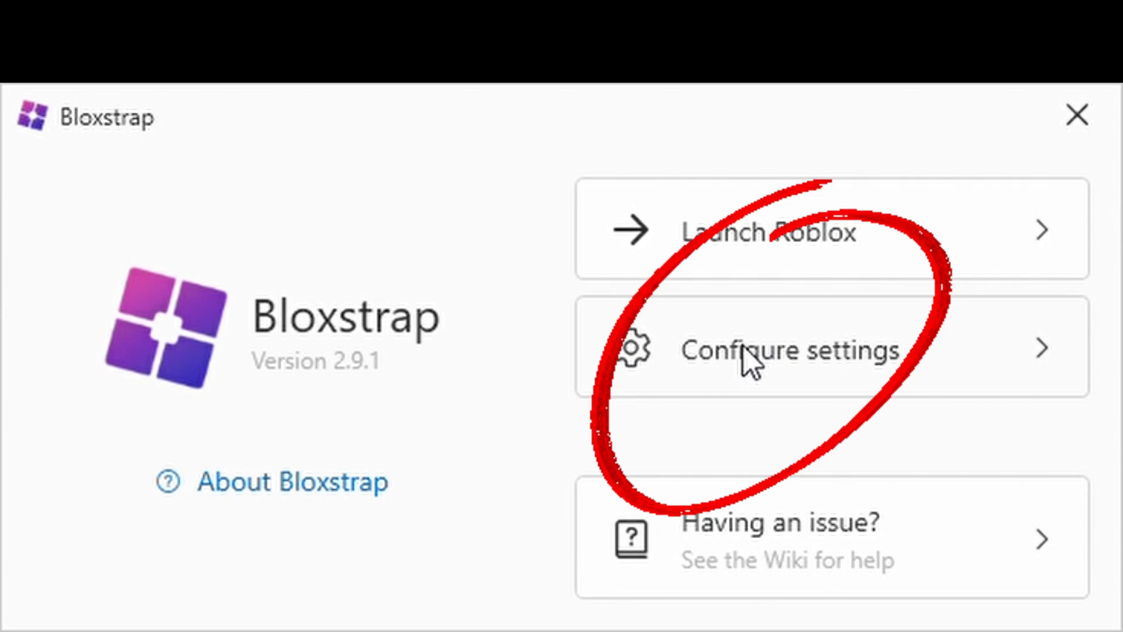
Choose Configure settings in the Bloxstrap launcher to reach its settings window.
left_click(790, 350)
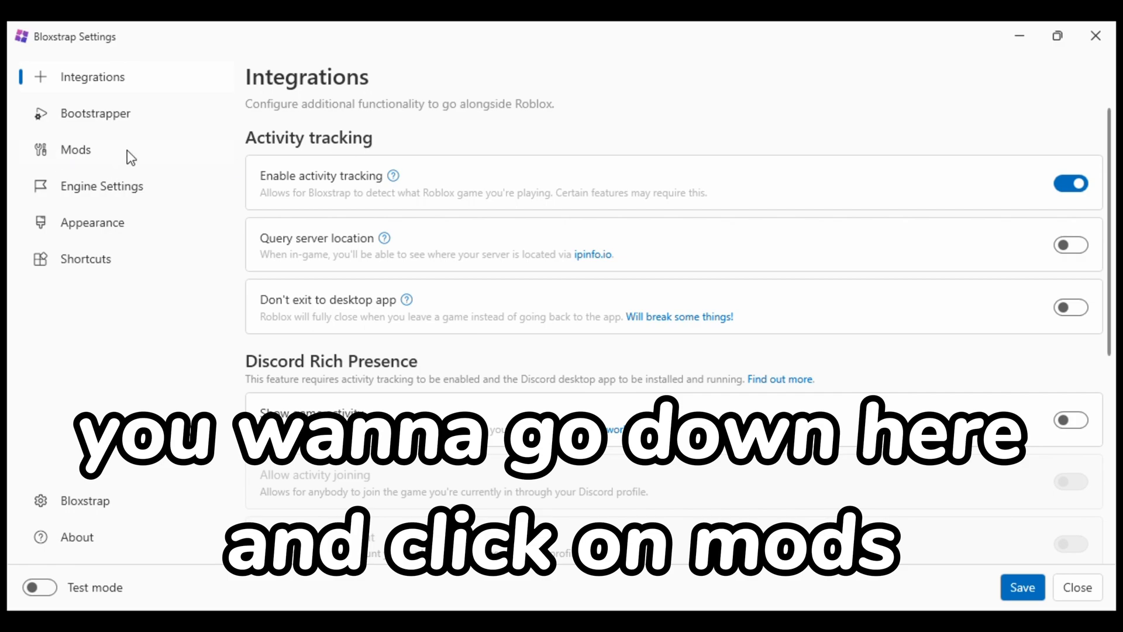
On the Mods page, remove the applied custom font and bring up the font file picker.
left_click(75, 150)
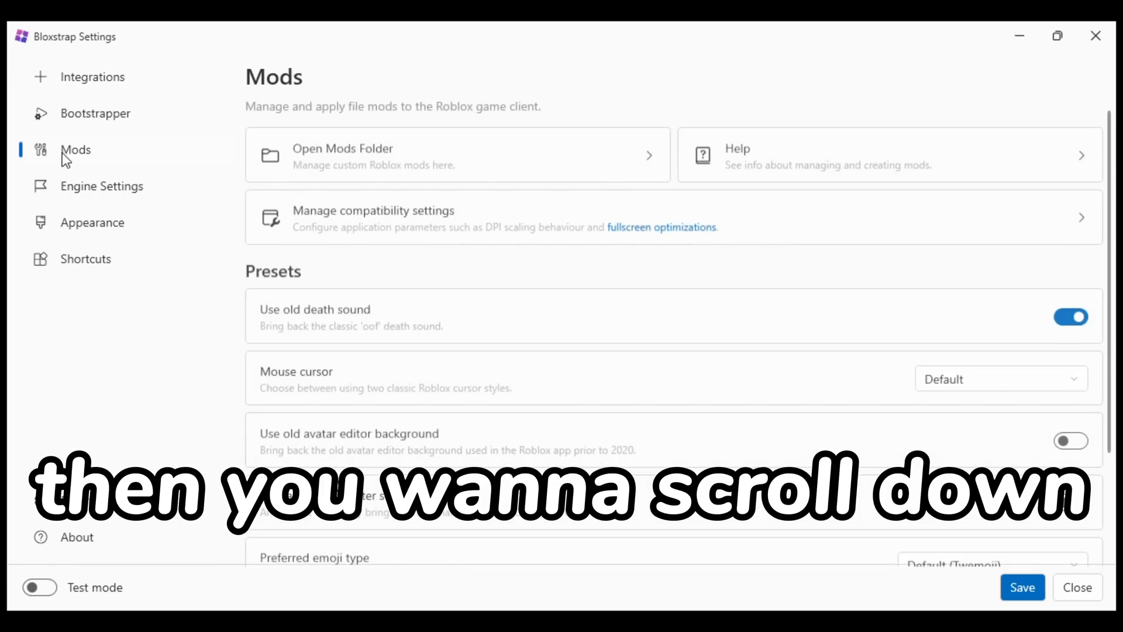
scroll("down", 3)
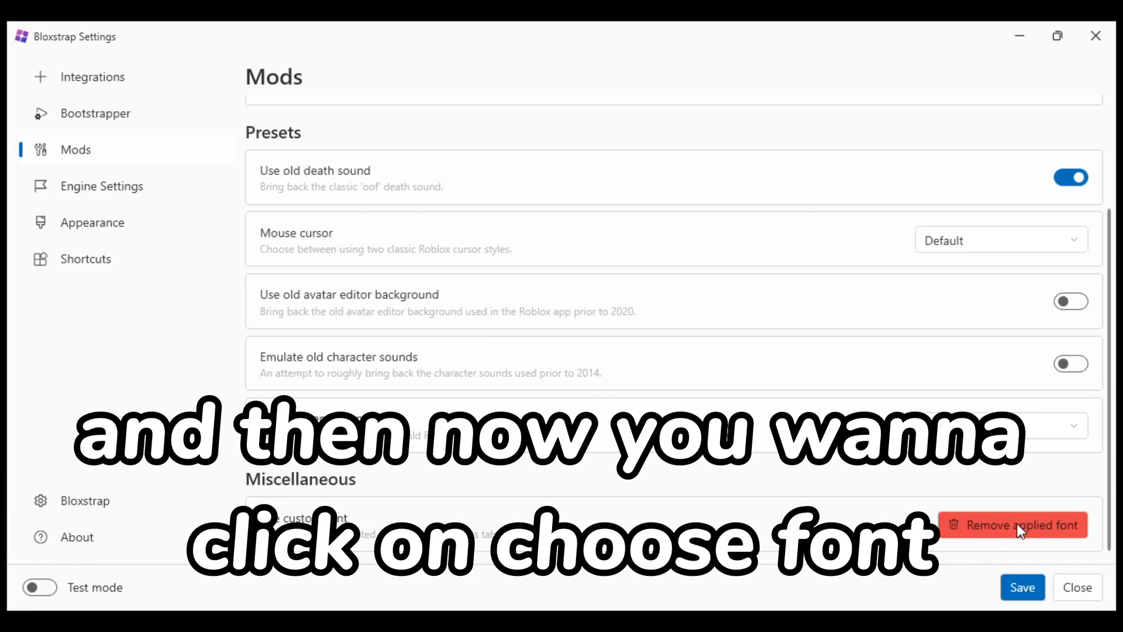
left_click(1012, 524)
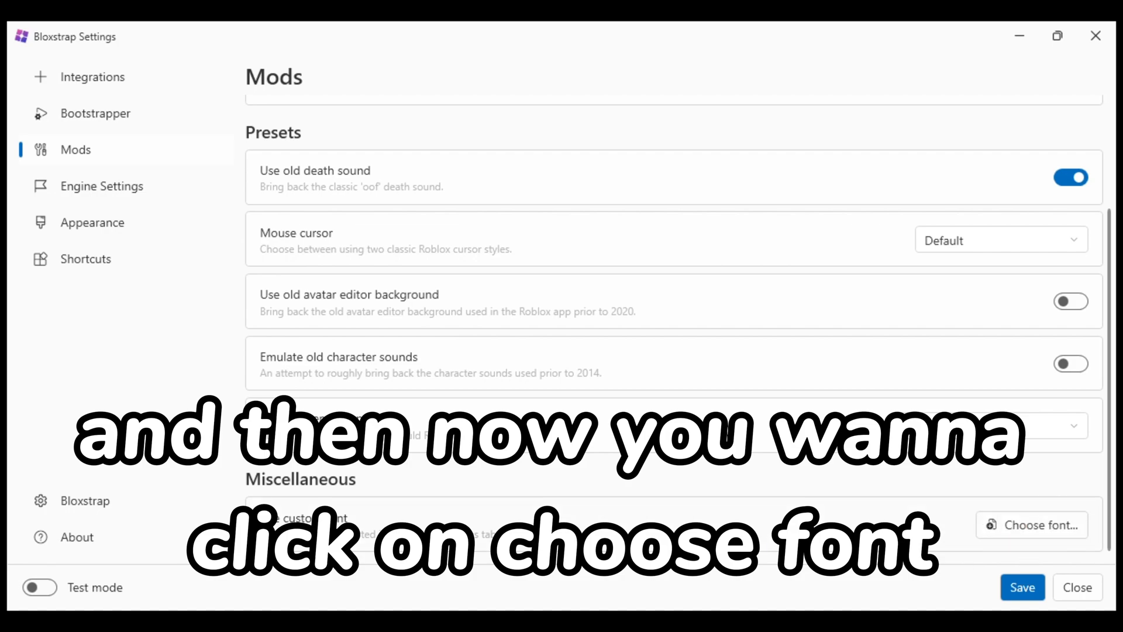
left_click(1031, 524)
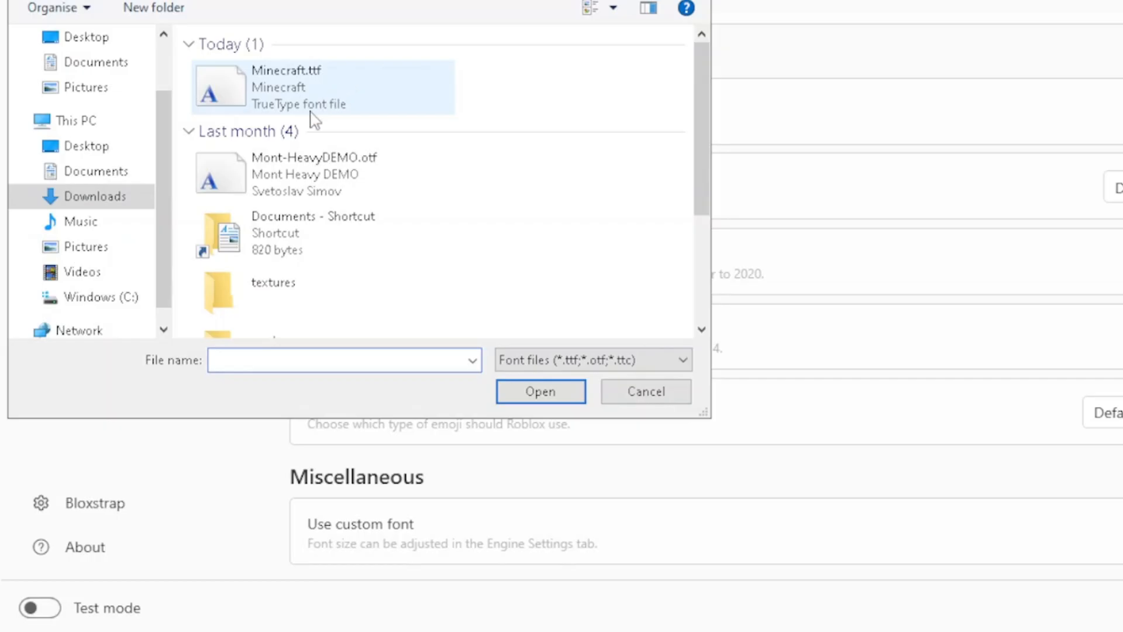
Pick Minecraft.ttf from Downloads as Roblox's custom font.
left_click(287, 87)
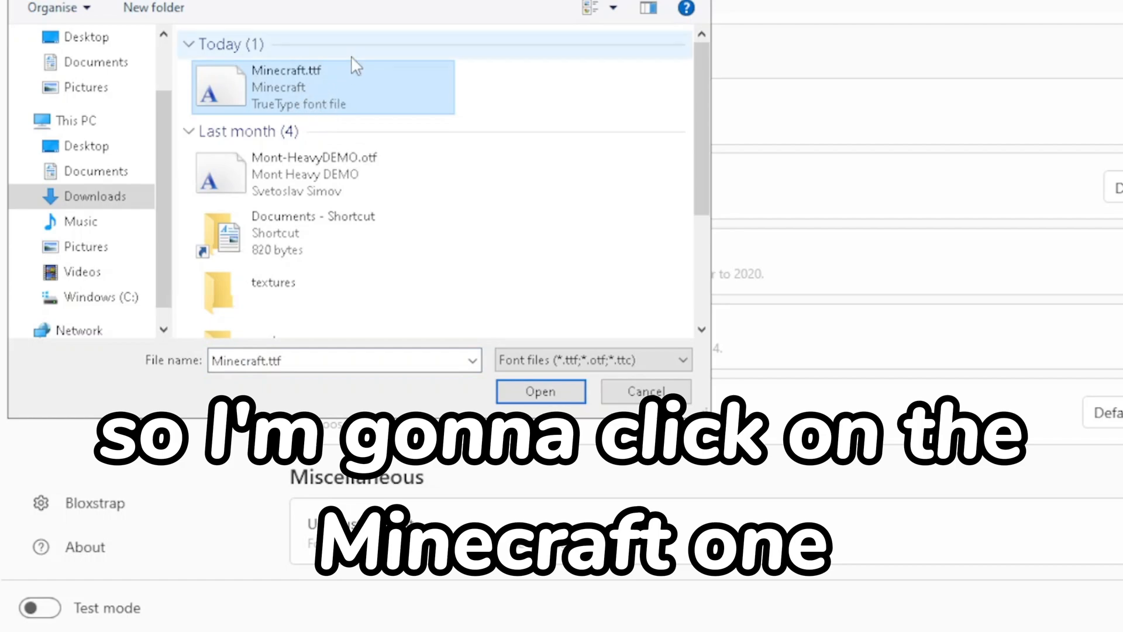
left_click(540, 391)
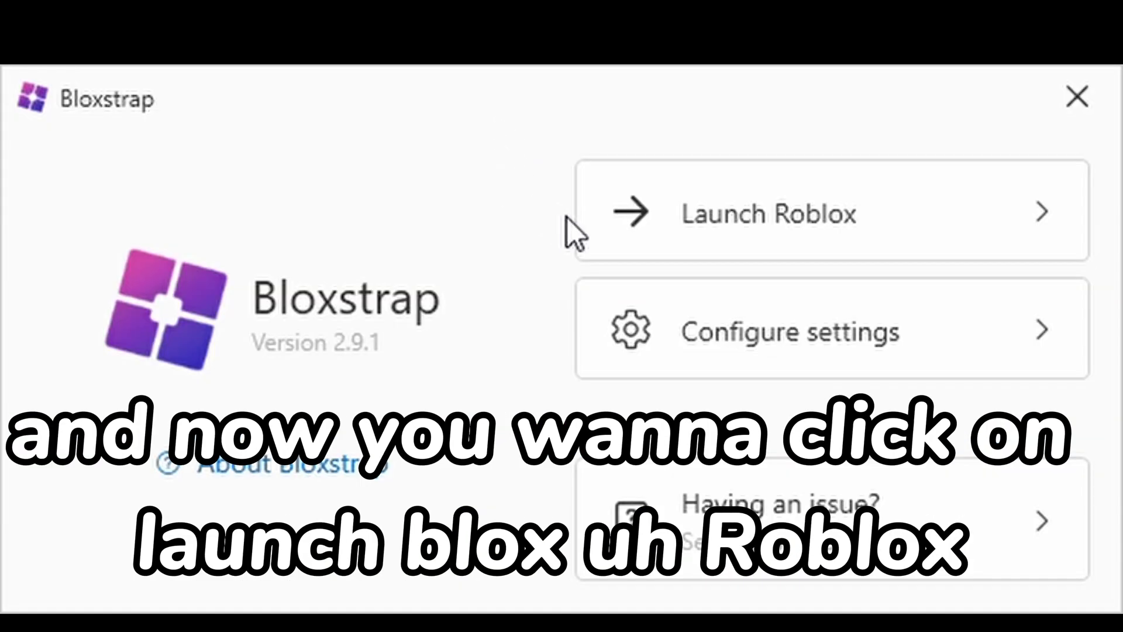
mouse_move(781, 211)
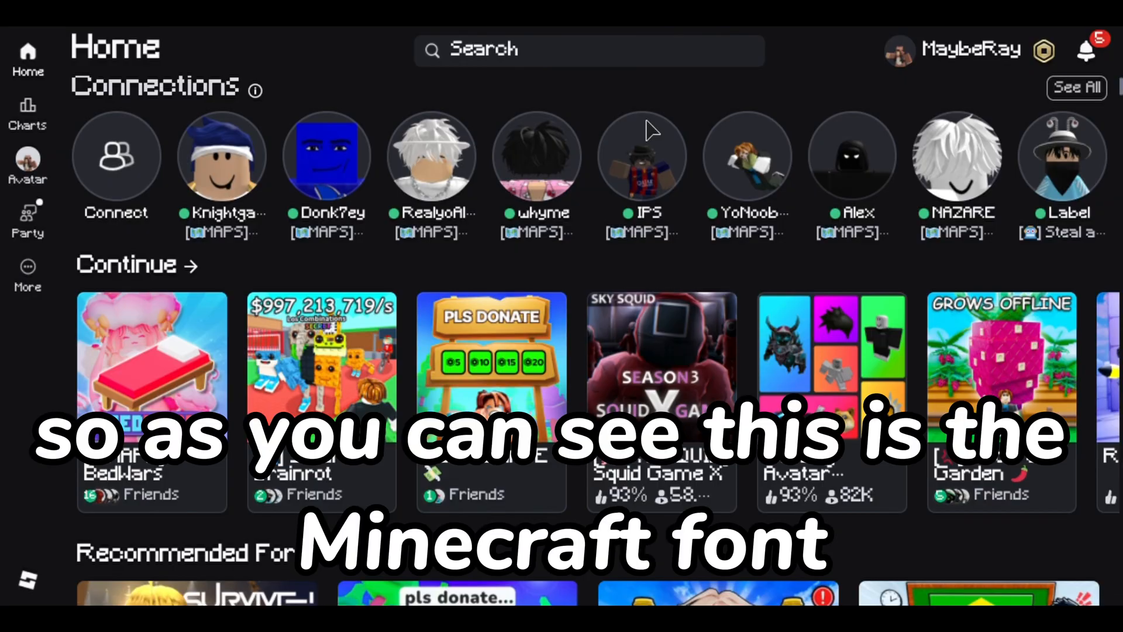
mouse_move(604, 288)
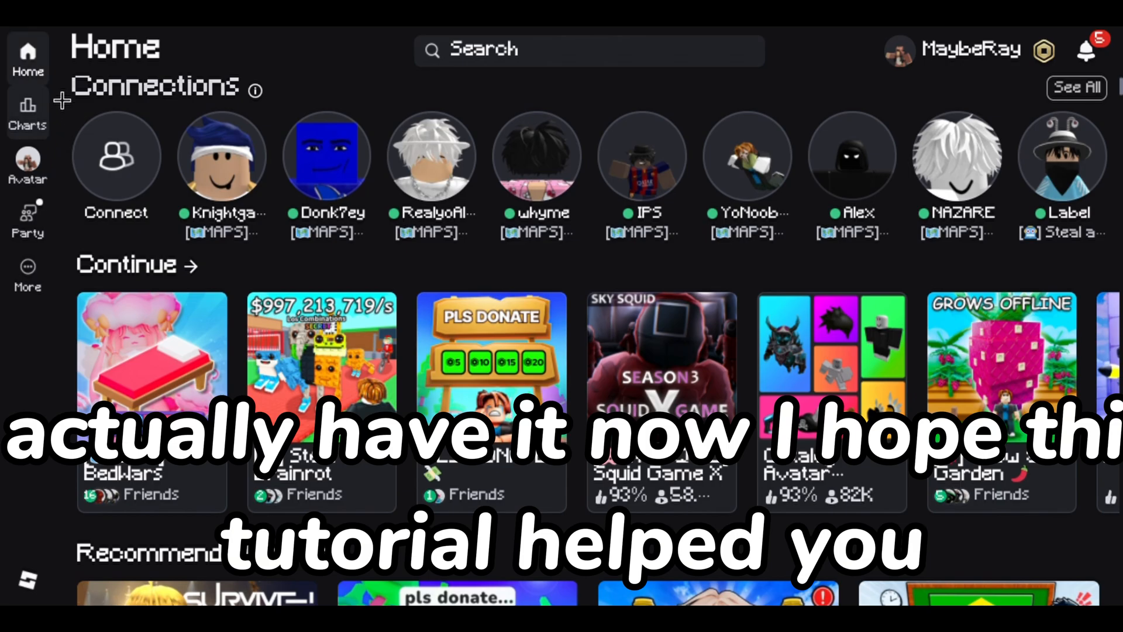
mouse_move(627, 260)
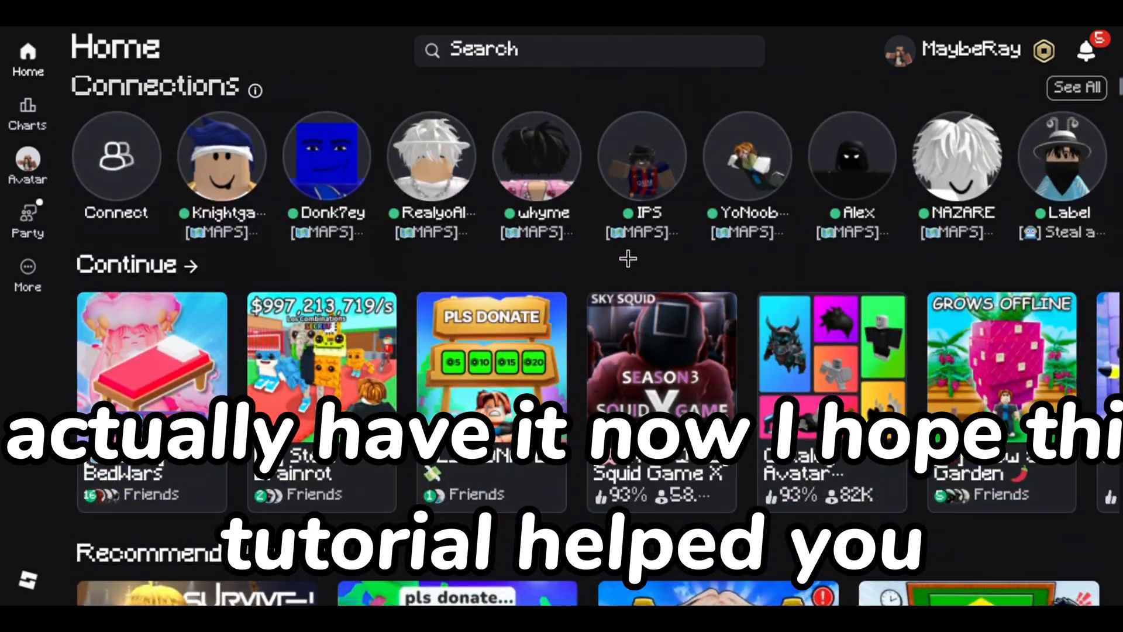